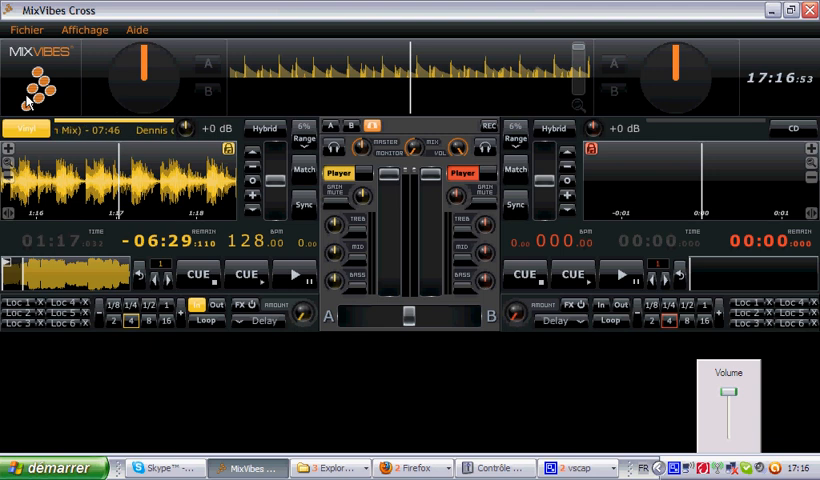
# - Preview the left deck's effects list, then open Préférences from the Fichier menu
pyautogui.click(197, 273)
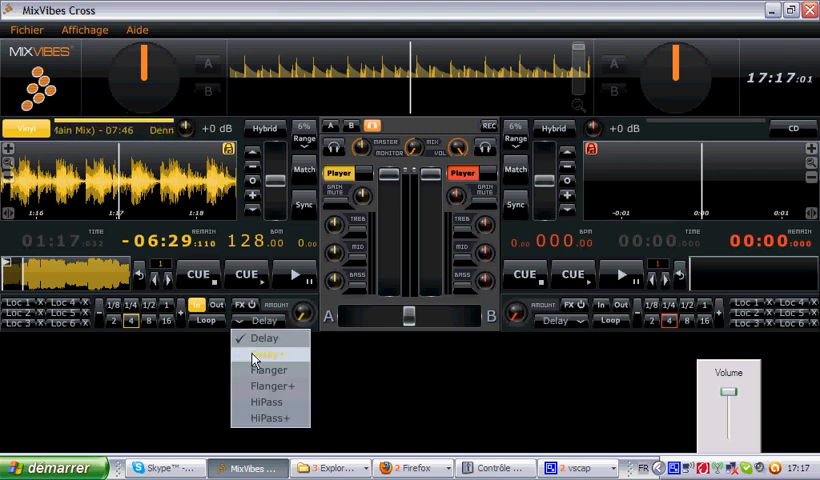
pyautogui.moveTo(266, 412)
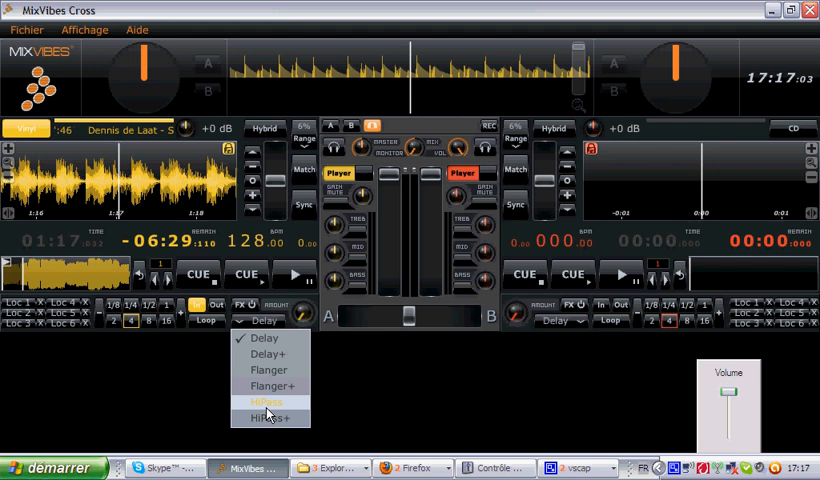
pyautogui.click(265, 399)
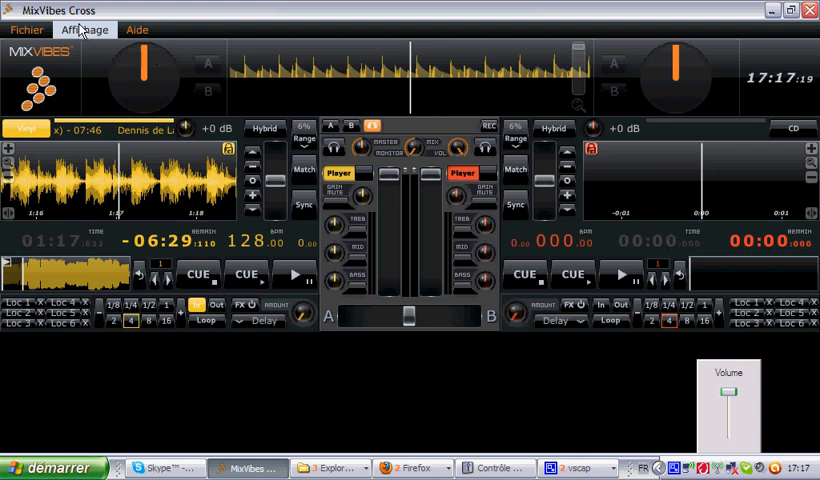
pyautogui.click(27, 29)
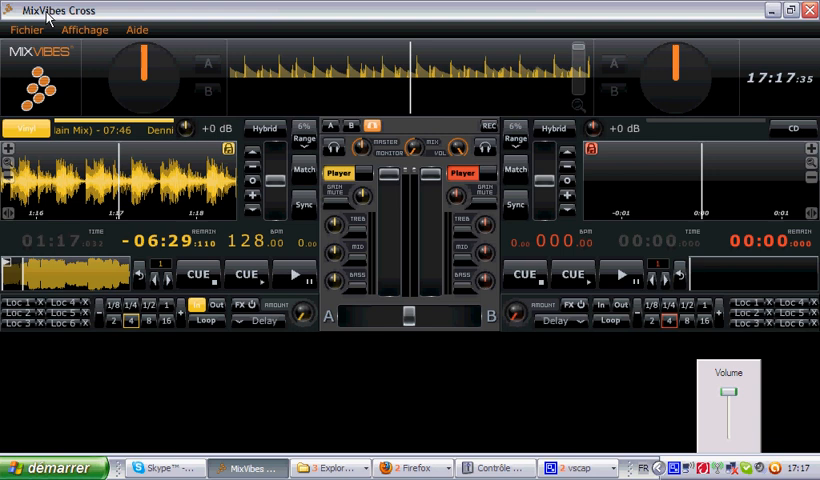
pyautogui.click(26, 29)
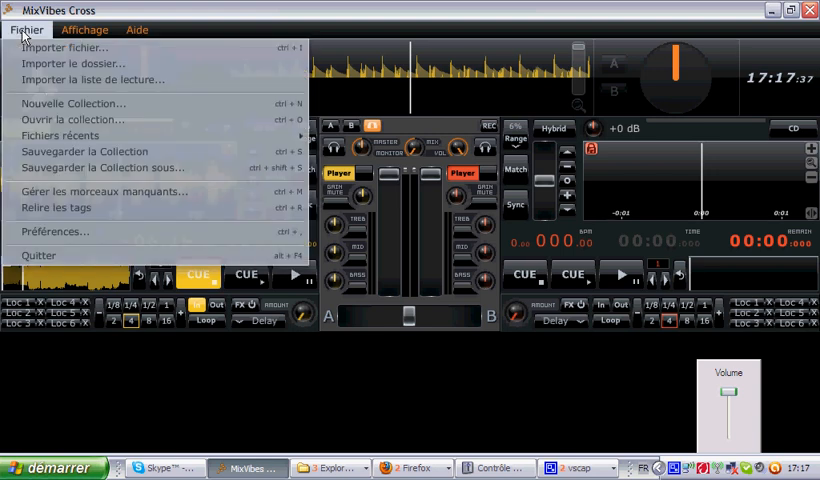
pyautogui.moveTo(38, 255)
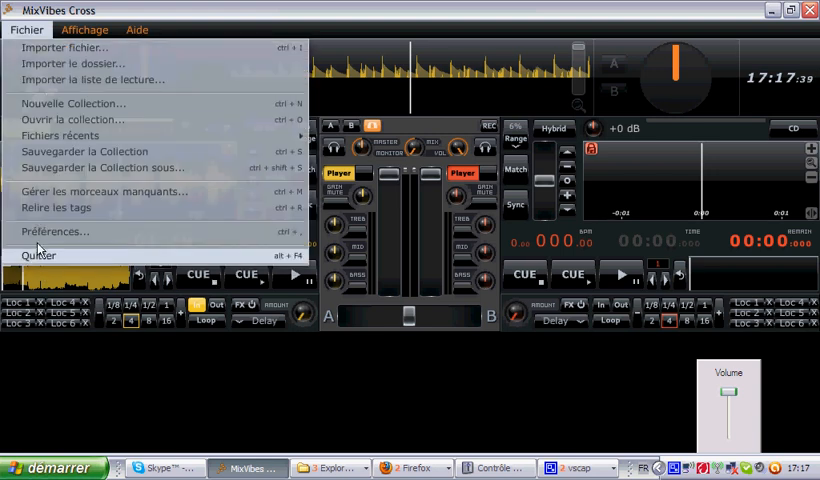
pyautogui.click(55, 231)
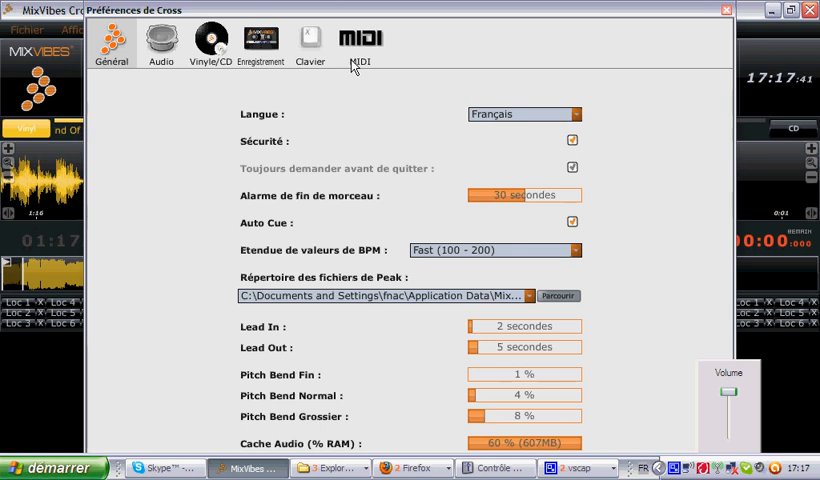
# - Browse the Contrôleur list on the MIDI tab, then close the Preferences window
pyautogui.click(359, 40)
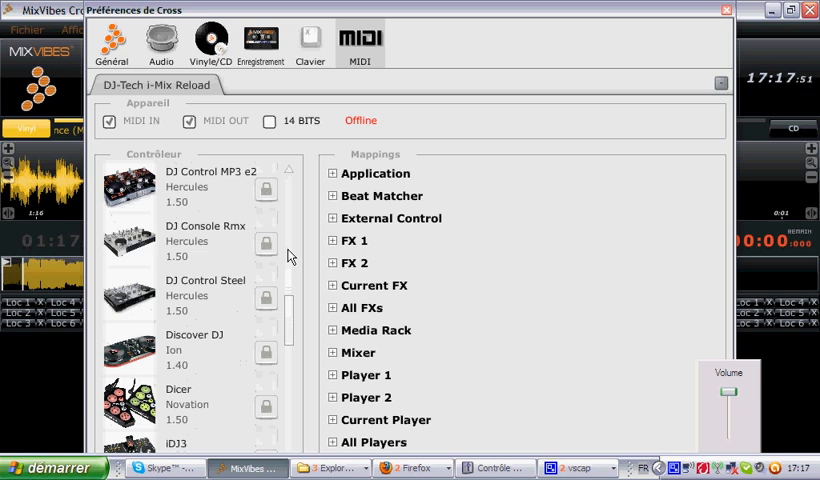
pyautogui.scroll(-3)
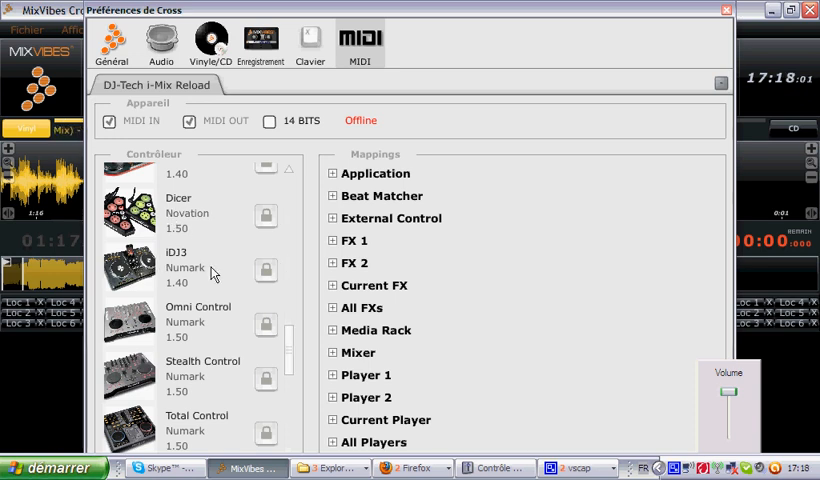
pyautogui.moveTo(168, 405)
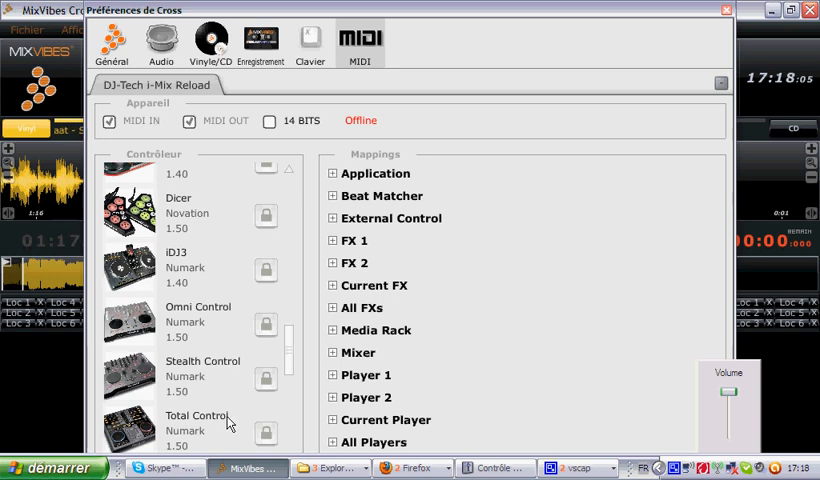
pyautogui.scroll(-3)
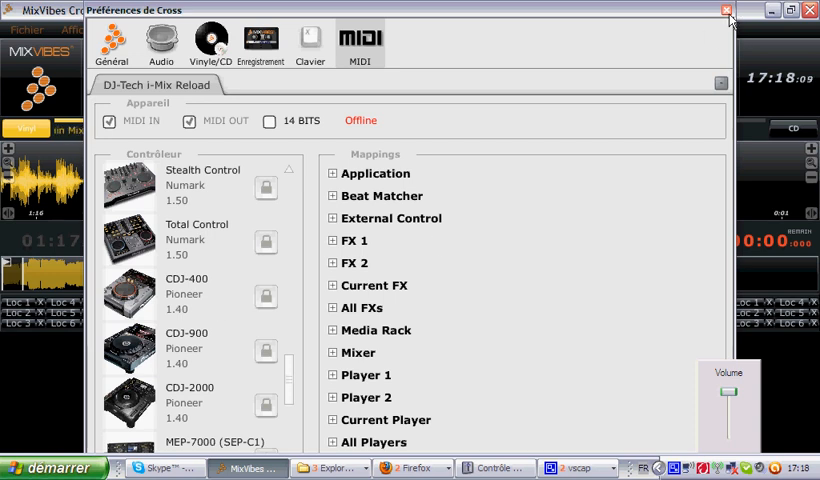
pyautogui.moveTo(726, 10)
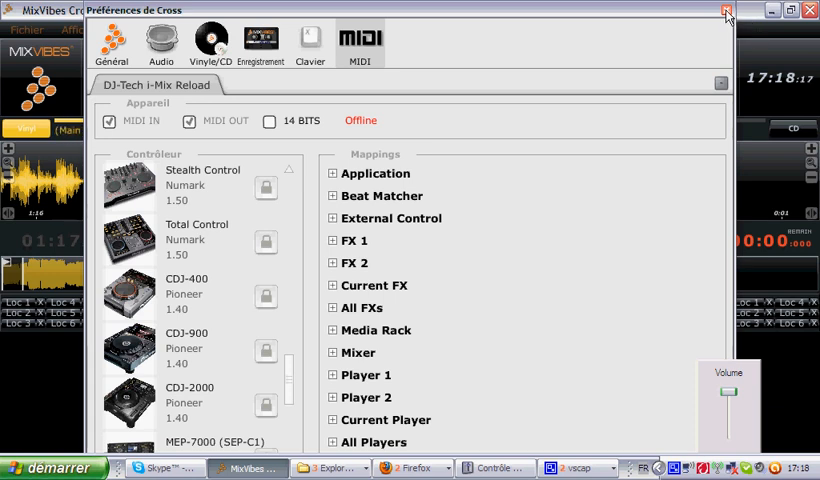
pyautogui.click(727, 11)
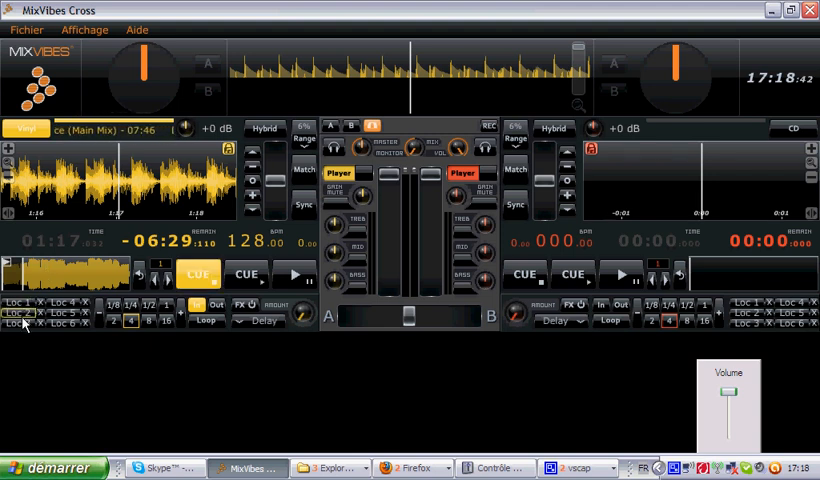
# - Set the Loc 4 locator on the left deck's loaded track
pyautogui.click(63, 313)
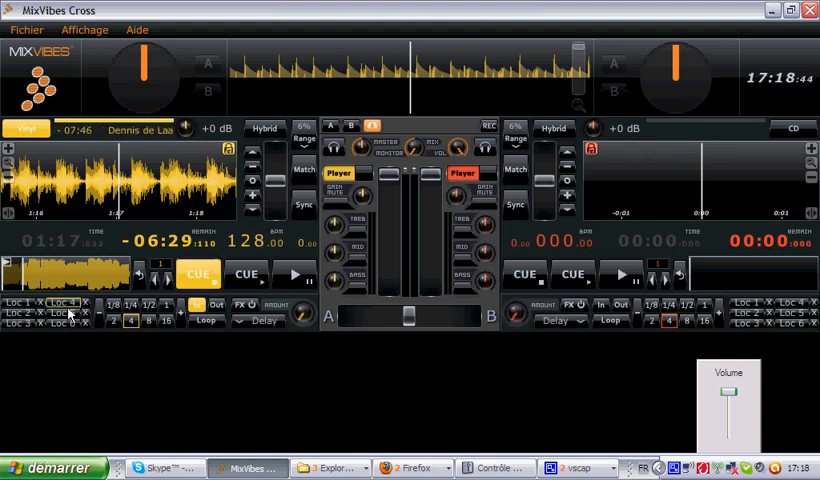